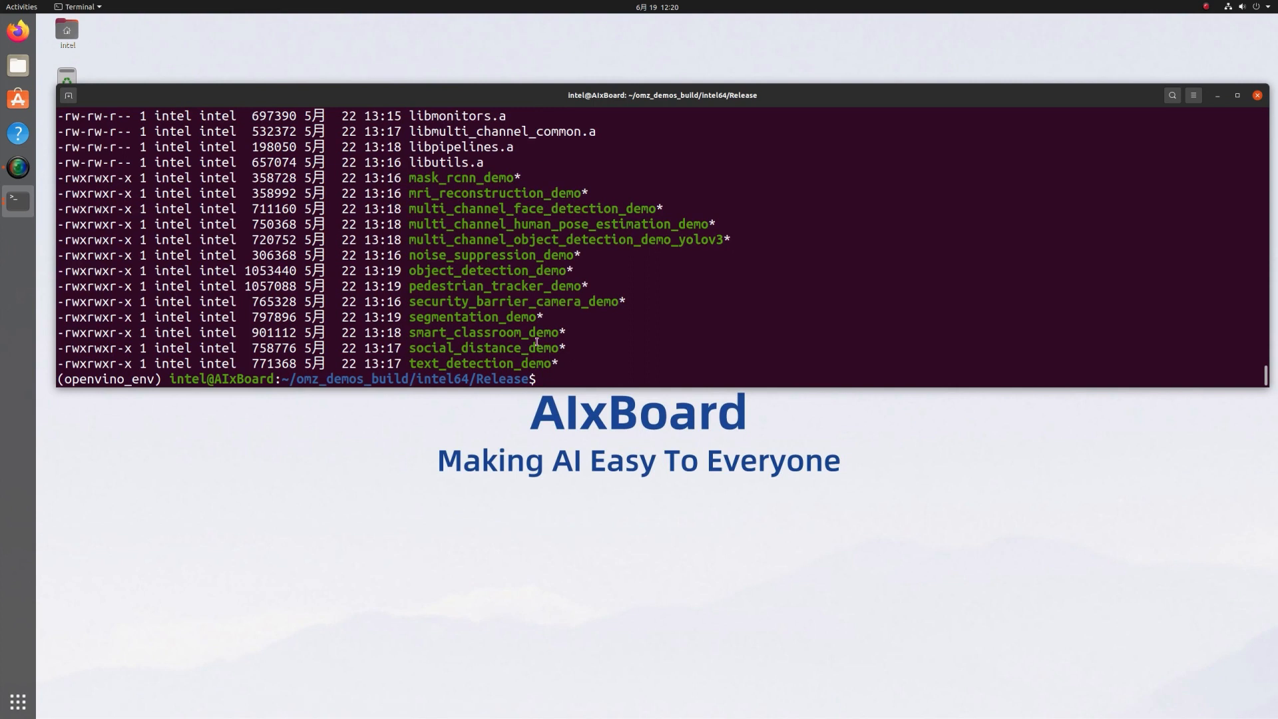
- List the built demo binaries in the Release folder with ll
{"action": "type", "text": "ll"}
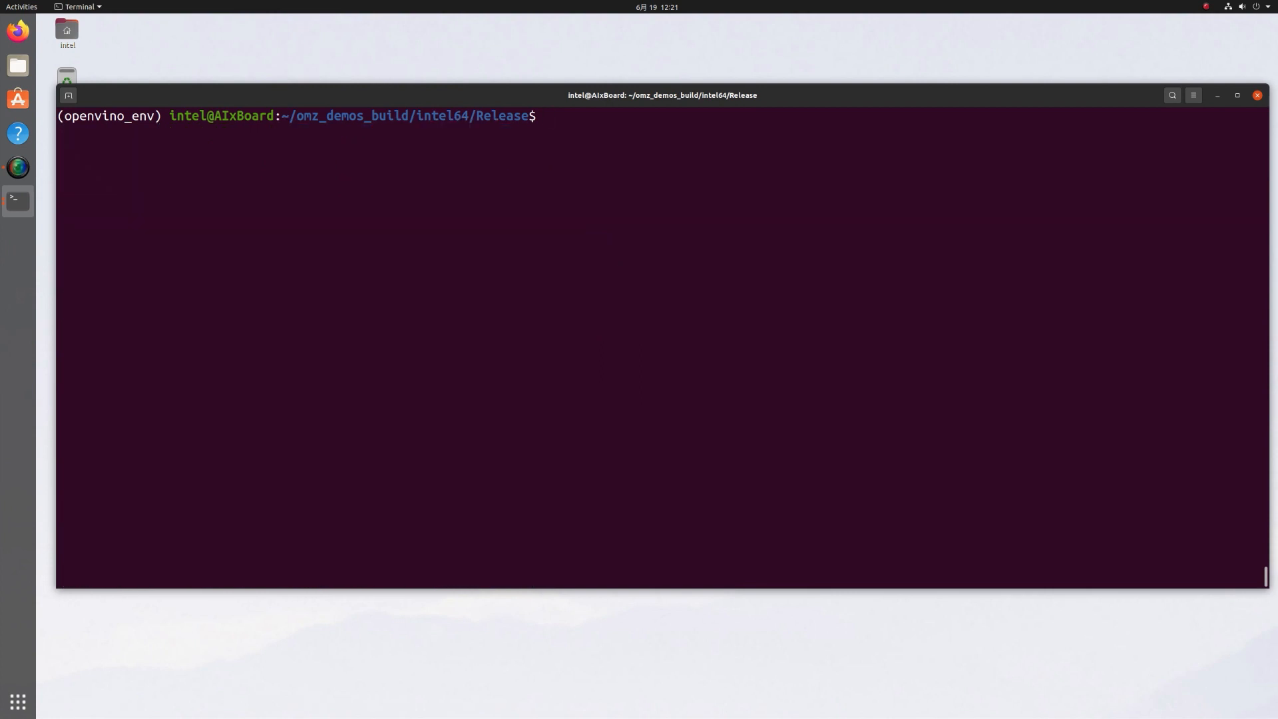
- Run image_processing_demo with fast-neural-style-mosaic.xml in style mode on video1.mp4 on the GPU
{"action": "type", "text": "./image_processing_demo  -m ~/fast-neural-style-mosaic.xml -at style -i ~/video1.mp4  -d GPU"}
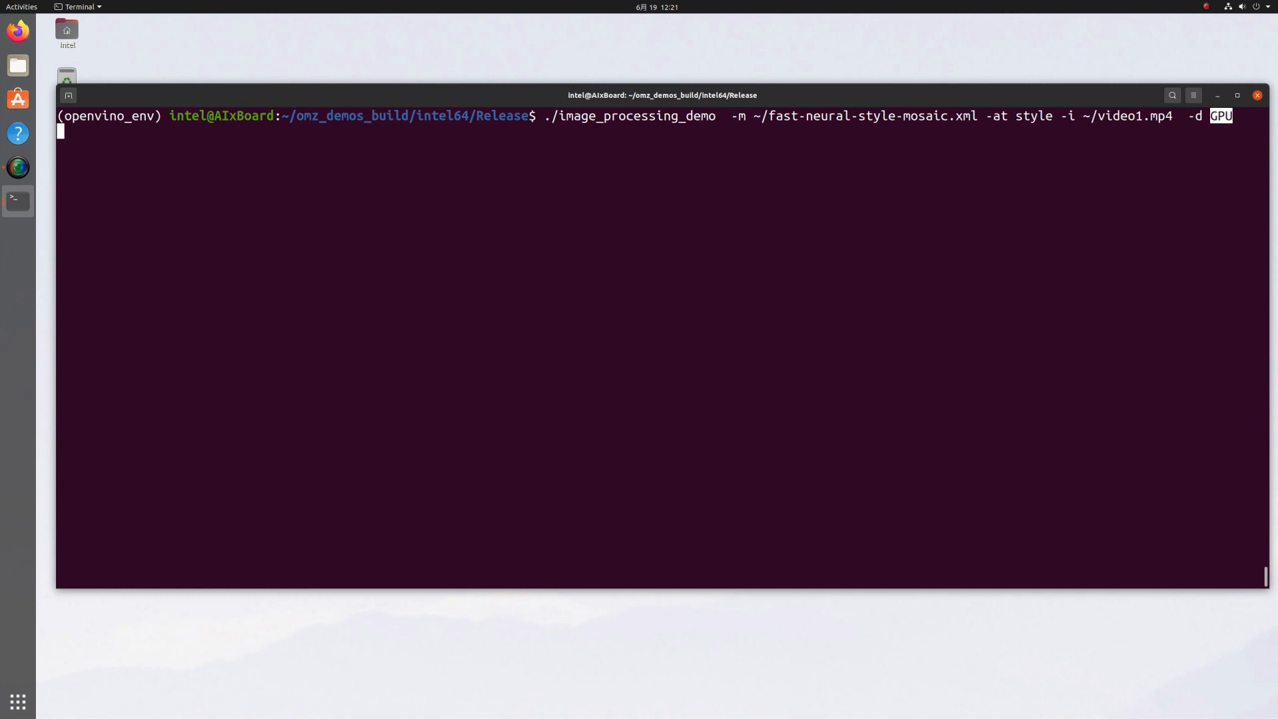
{"action": "key", "text": "Return"}
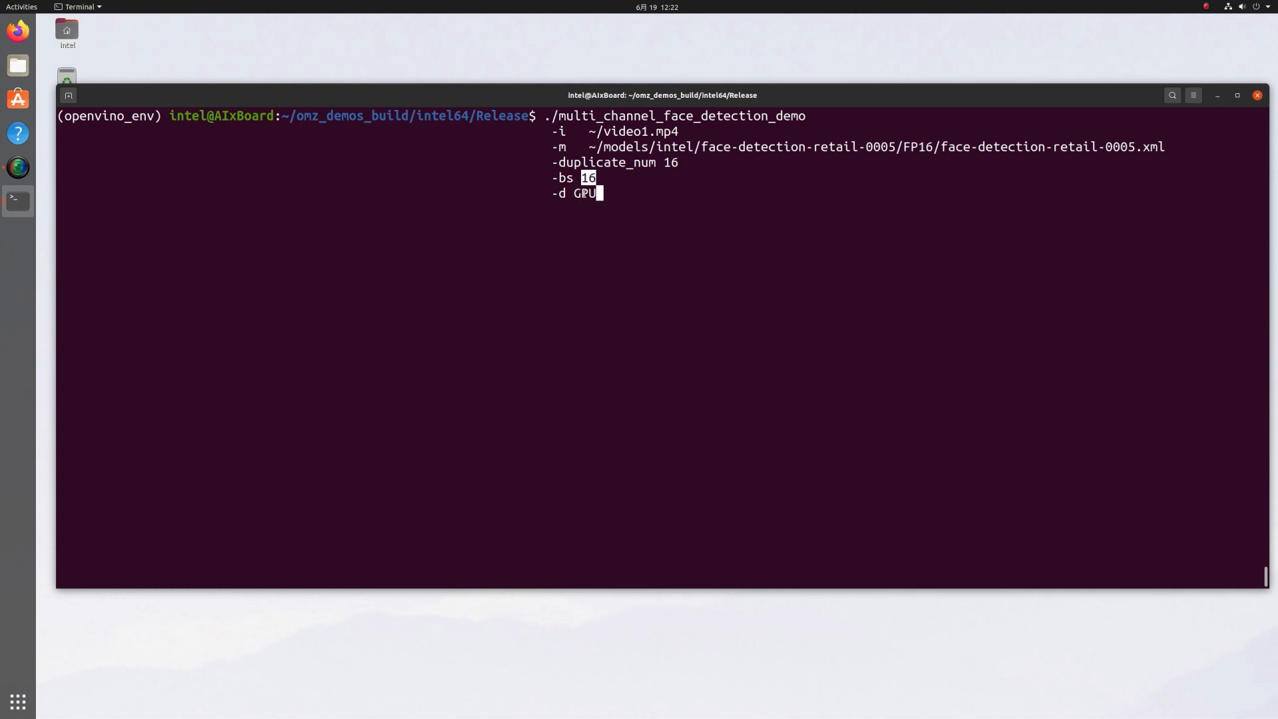
- Launch multi_channel_face_detection_demo with 16 duplicated streams, batch 16, on the GPU
{"action": "double_click", "coordinate": [586, 193]}
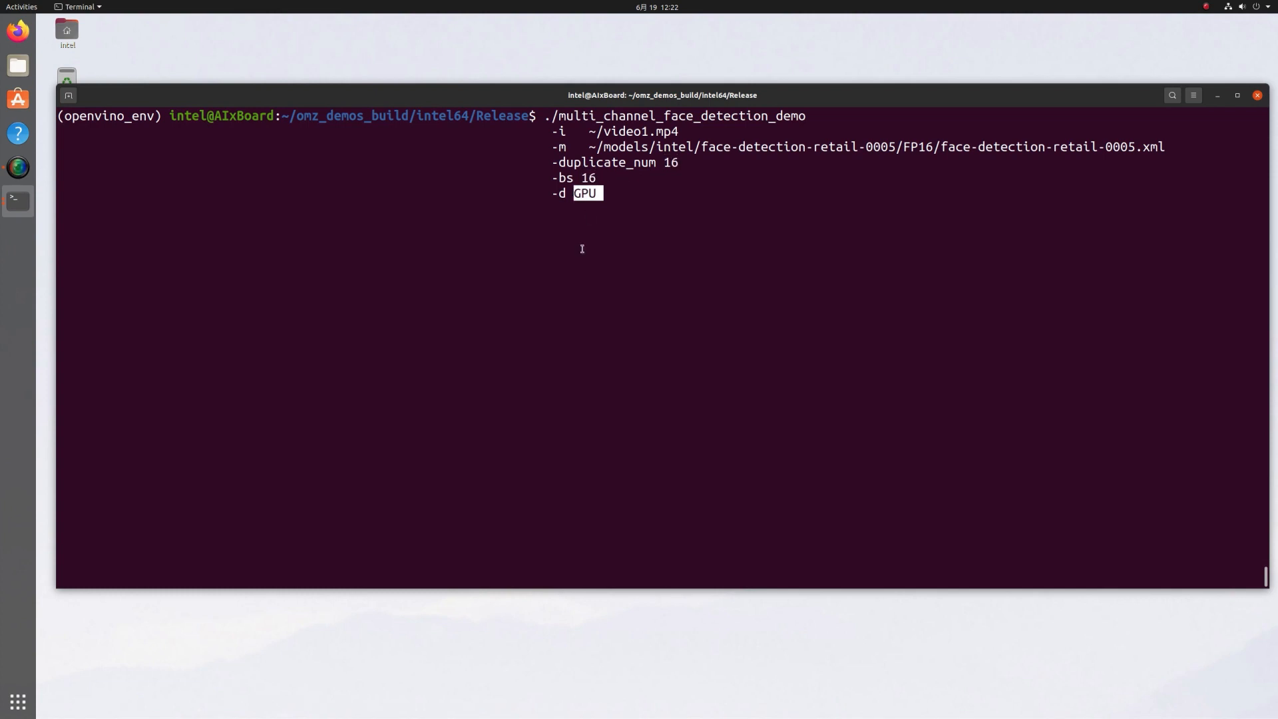
{"action": "key", "text": "Return"}
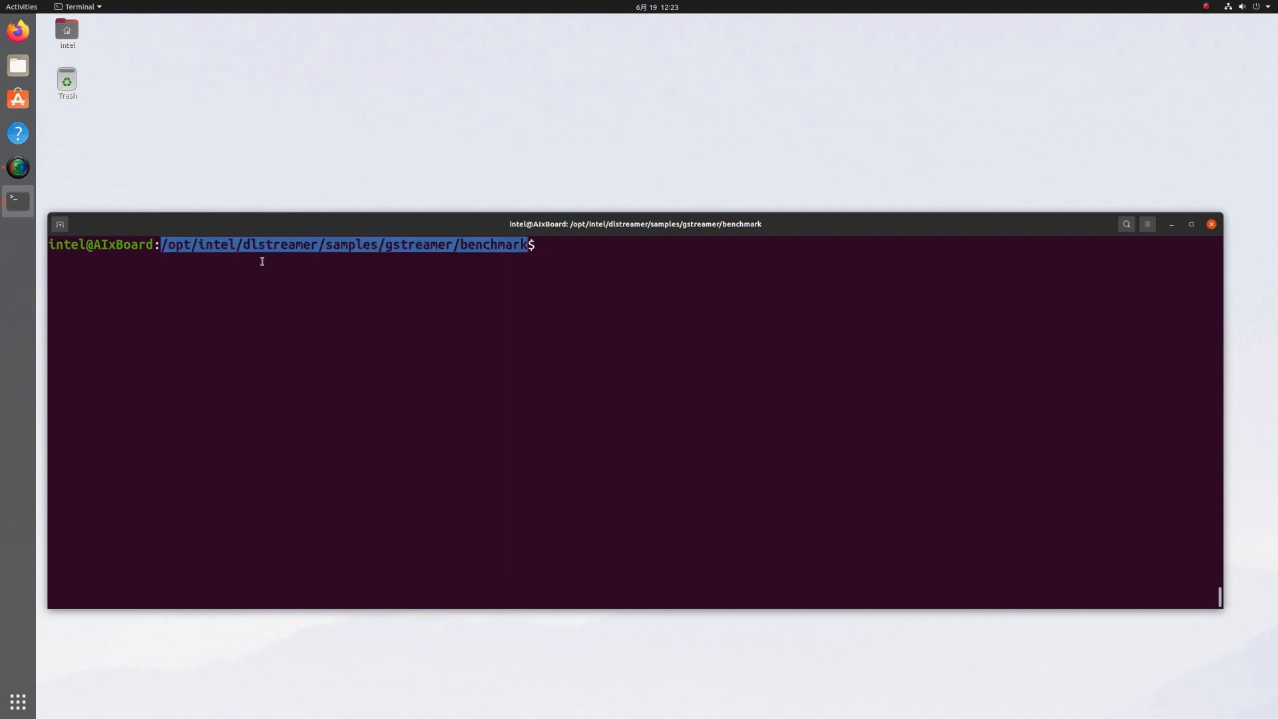
- Start benchmark_one_model.sh on video1.mp4 with face-detection.xml, CPU decode, CPU inference, 10 streams
{"action": "double_click", "coordinate": [279, 245]}
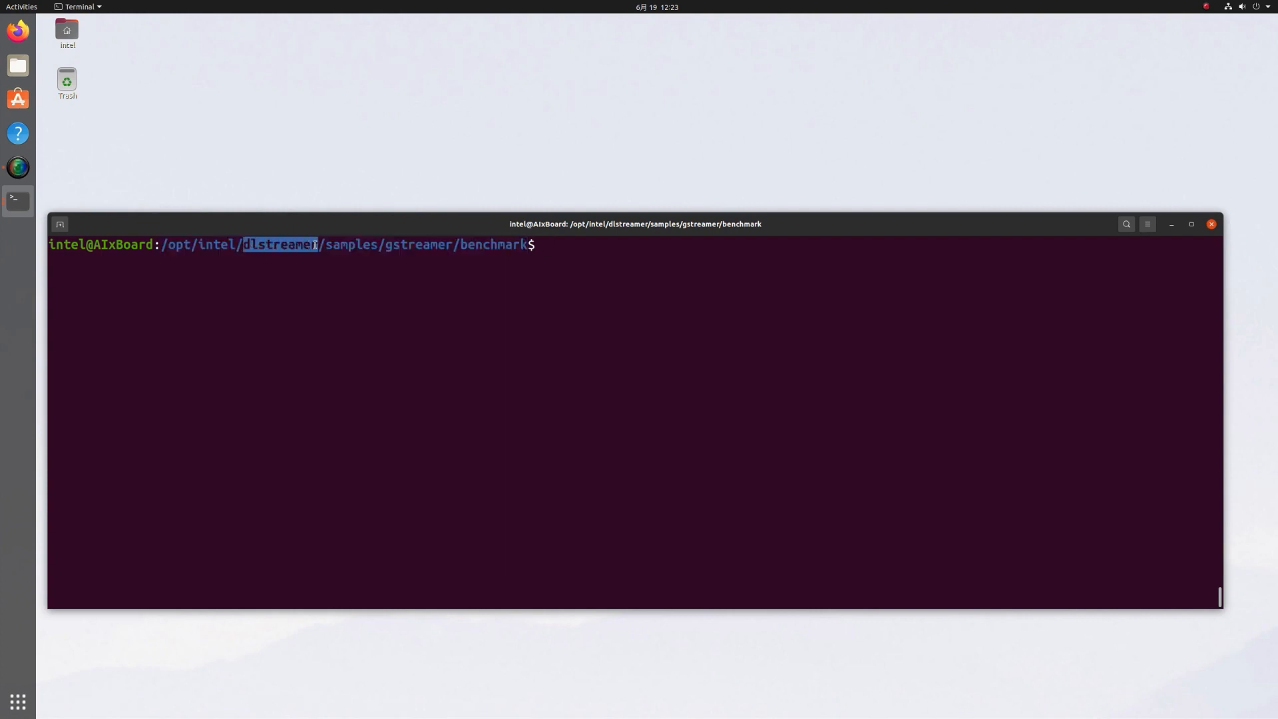
{"action": "double_click", "coordinate": [490, 245]}
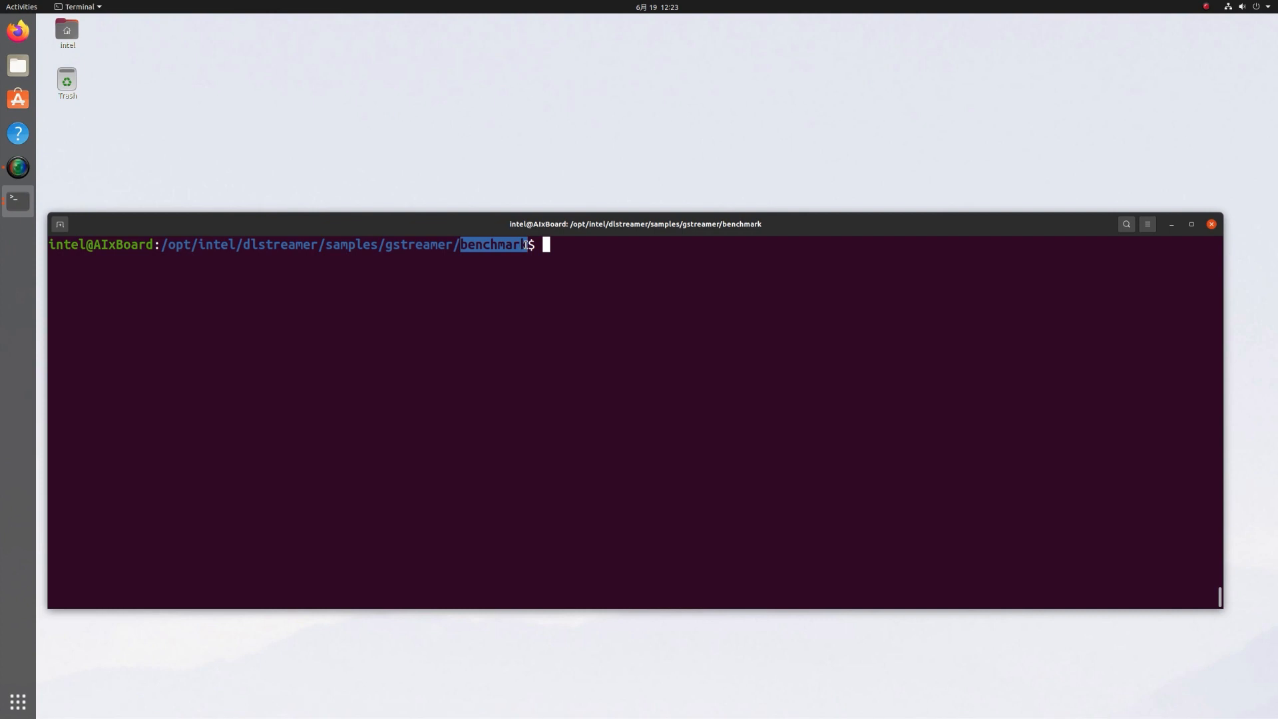
{"action": "type", "text": "./benchmark_one_model.sh ~/video1.mp4  ~/face-detection.xml CPU CPU 10"}
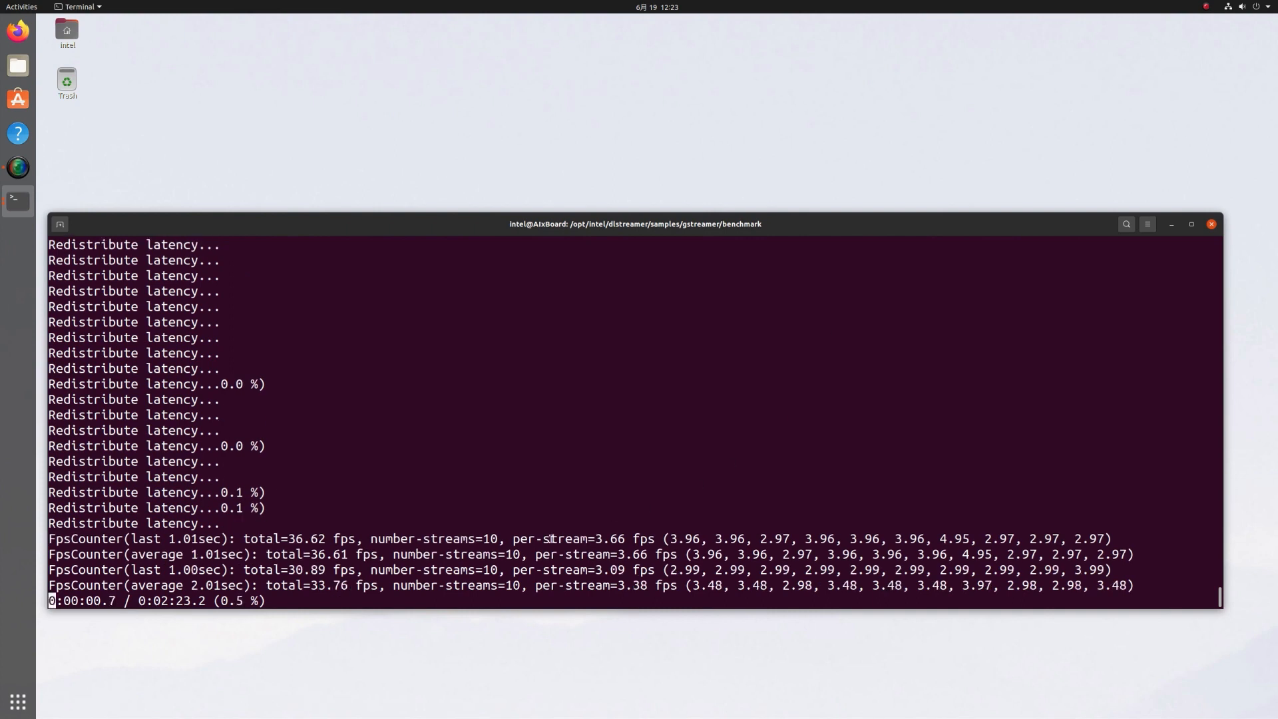
- Stop the CPU run, rerun with GPU inference, stop it and enter a CPU/GPU single-stream command
{"action": "key", "text": "ctrl+c"}
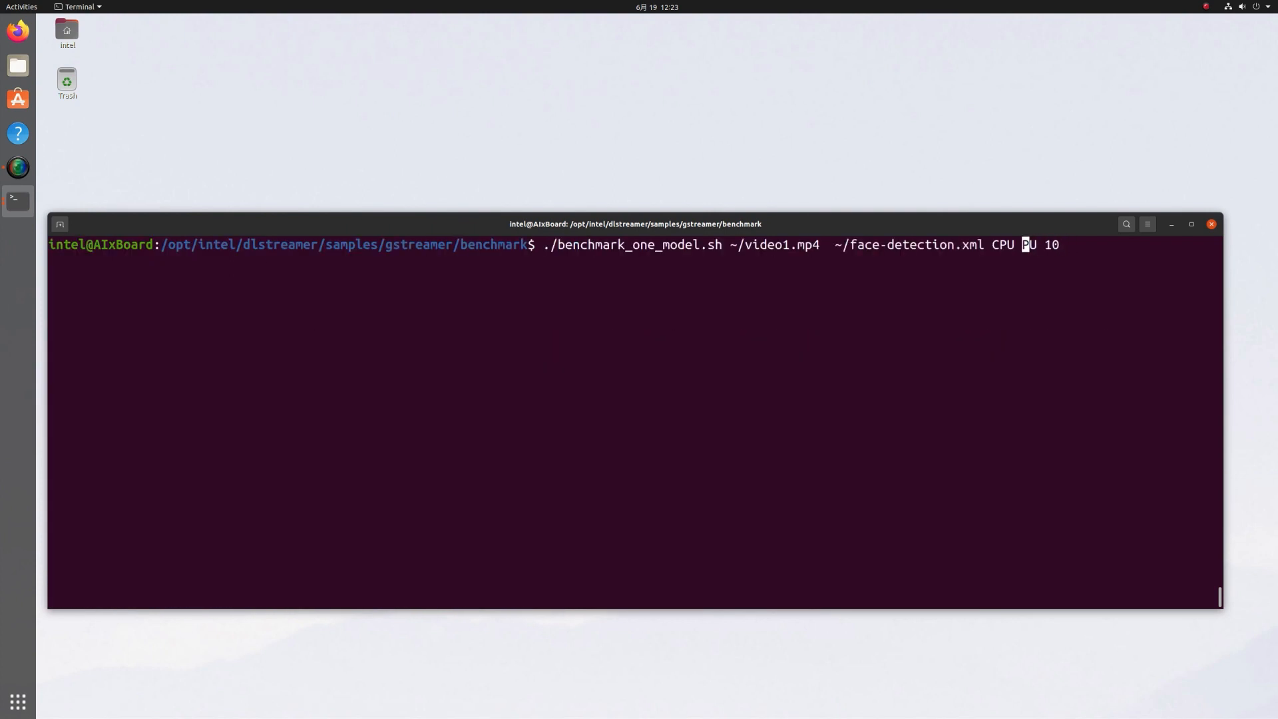
{"action": "key", "text": "Return"}
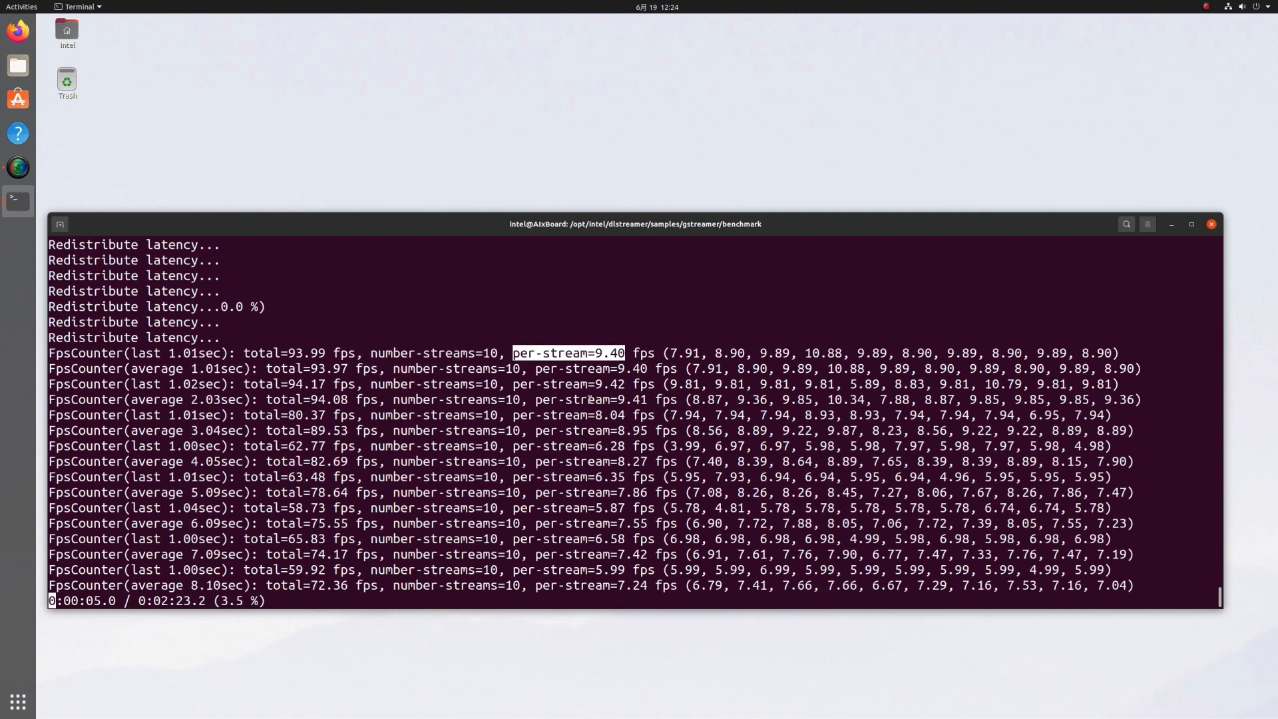
{"action": "key", "text": "ctrl+c"}
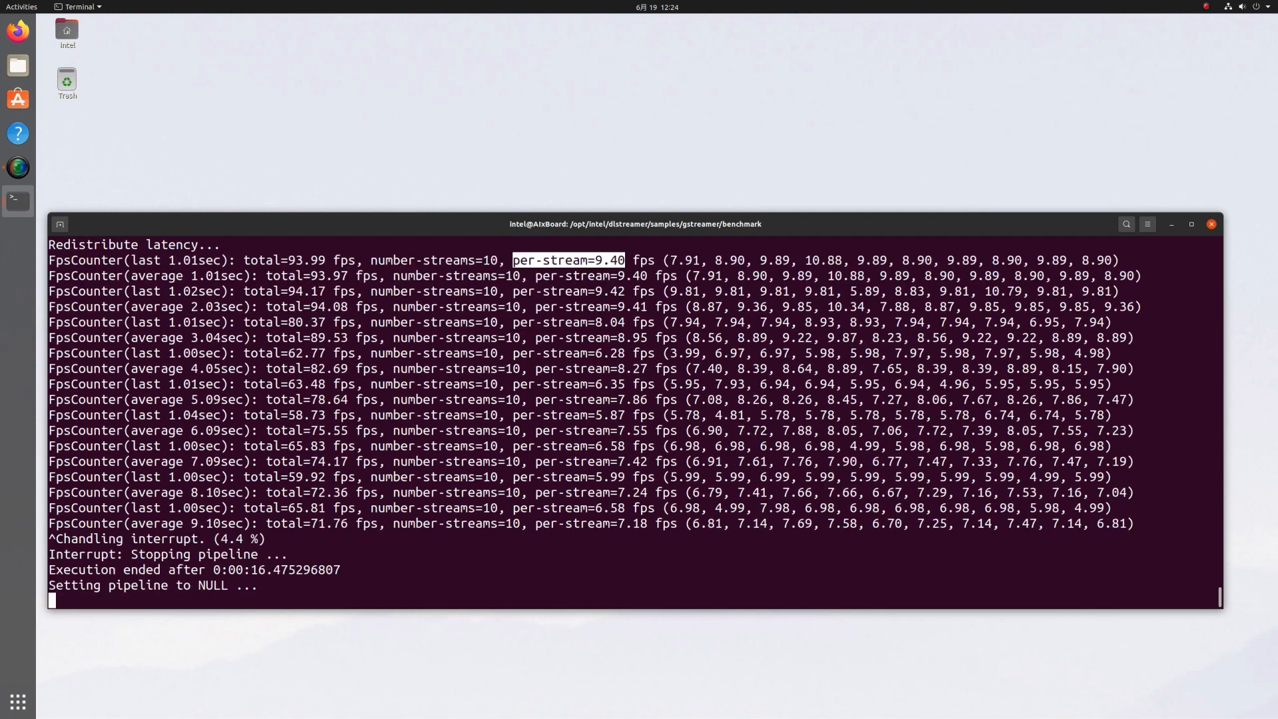
{"action": "type", "text": "./benchmark_one_model.sh ~/video1.mp4  ~/face-detection.xml CPU GPU 1"}
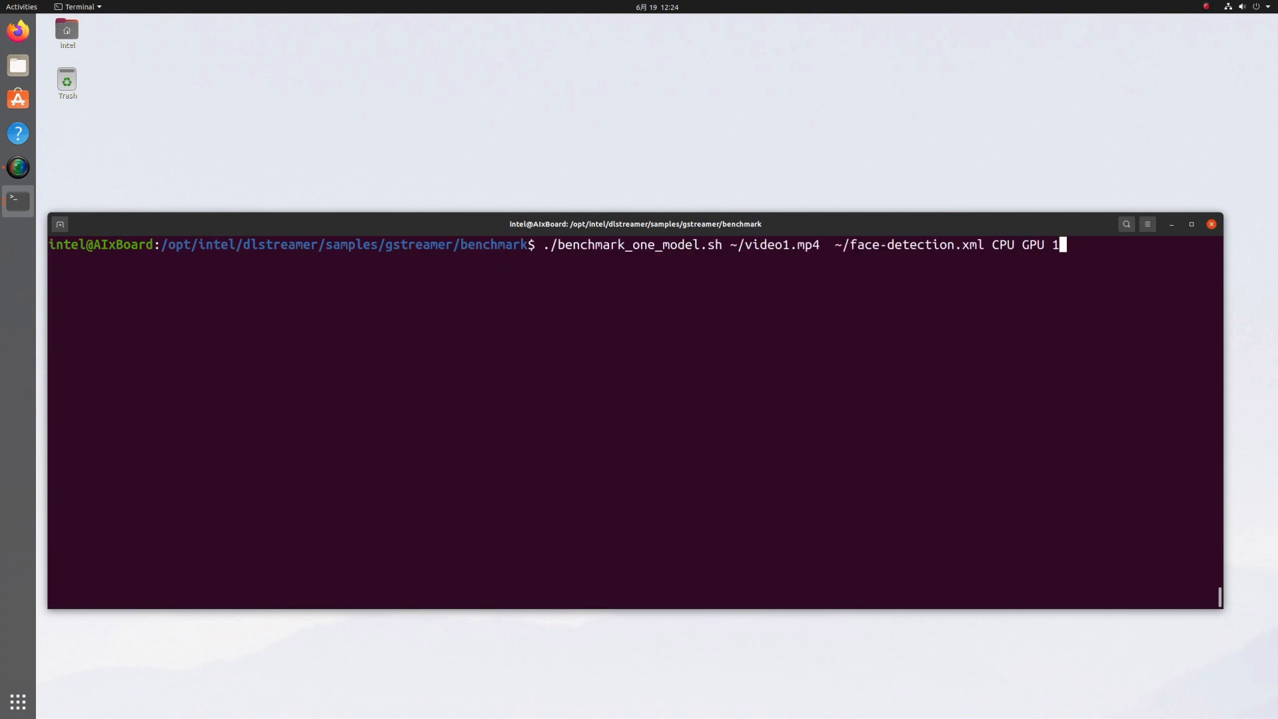